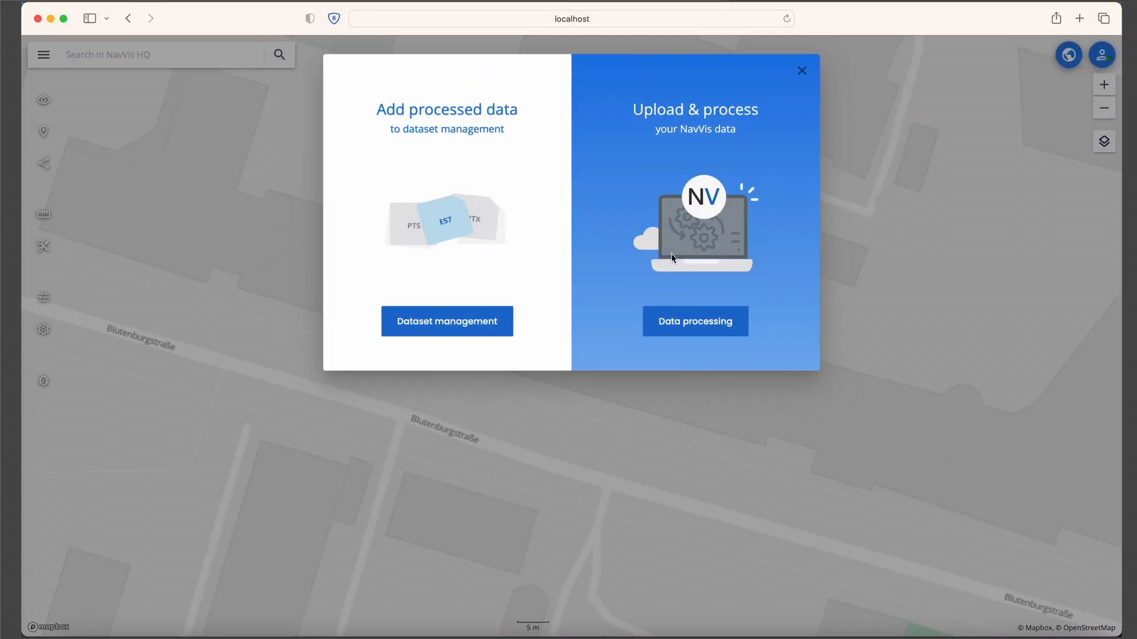
# Choose Data processing under Upload & process in the welcome dialog
pyautogui.click(801, 71)
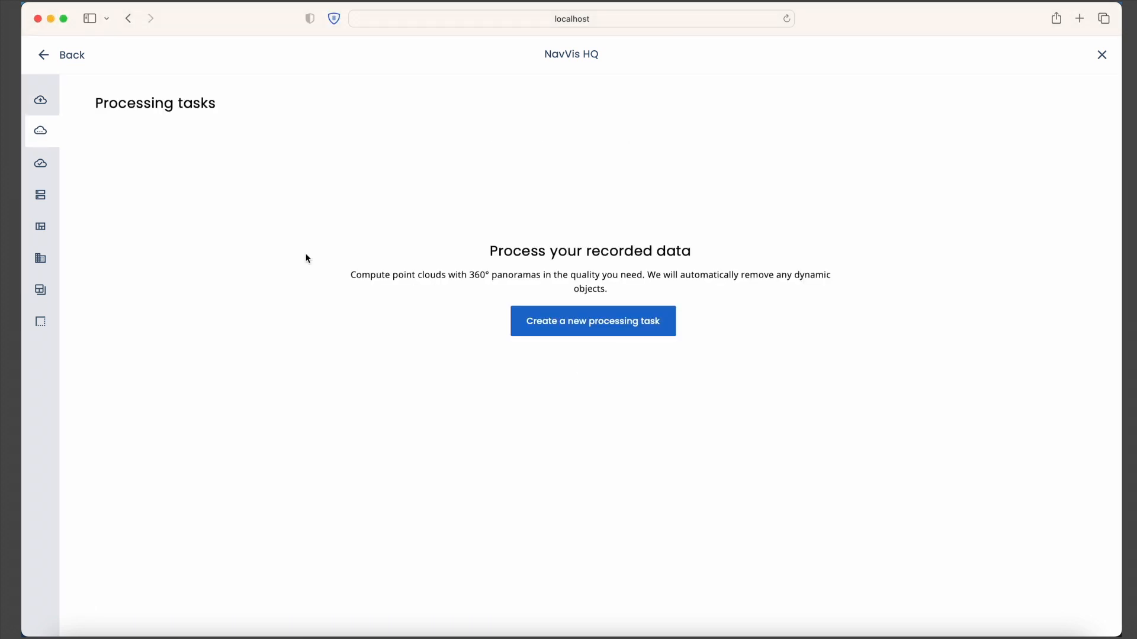
# Create a new processing task with person blurring and panoramas included in the .e57 point cloud
pyautogui.click(592, 321)
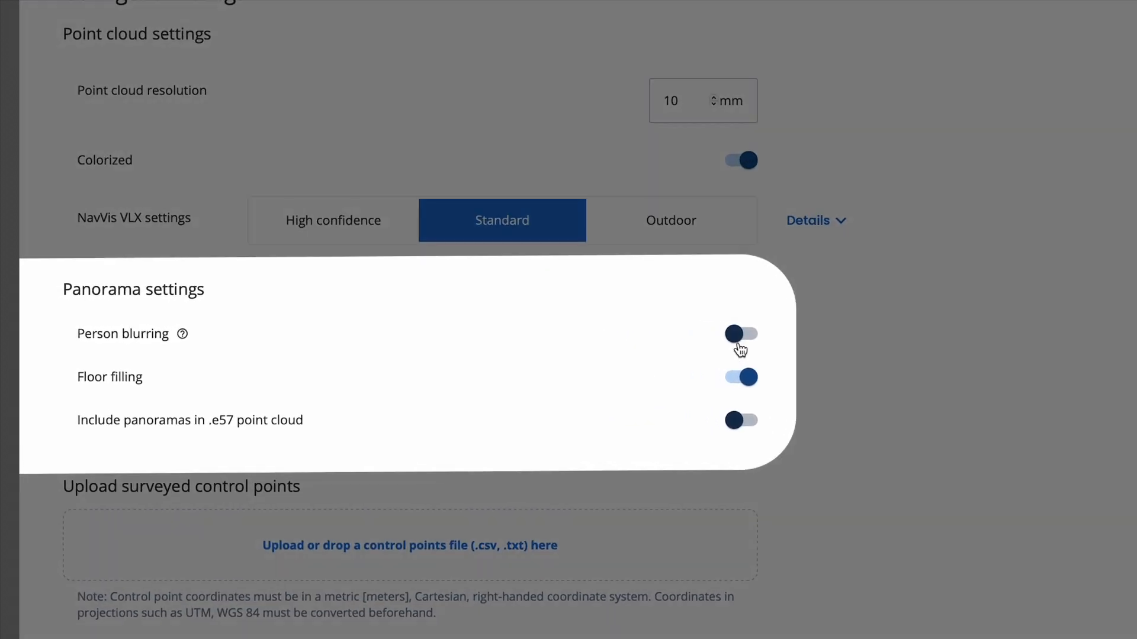
pyautogui.click(741, 333)
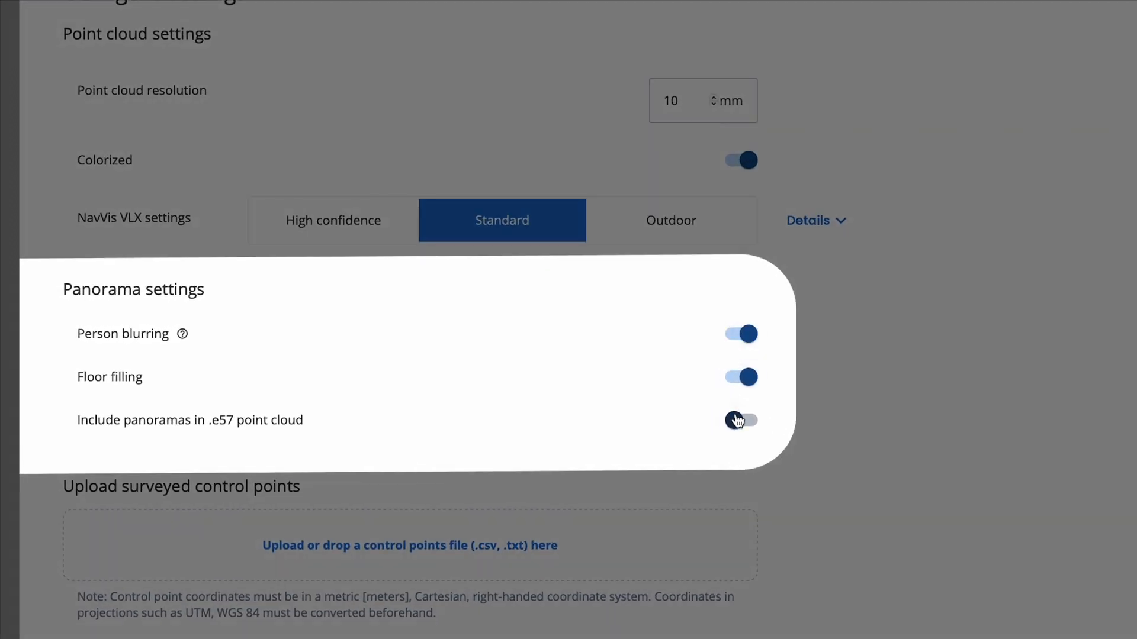
pyautogui.click(740, 420)
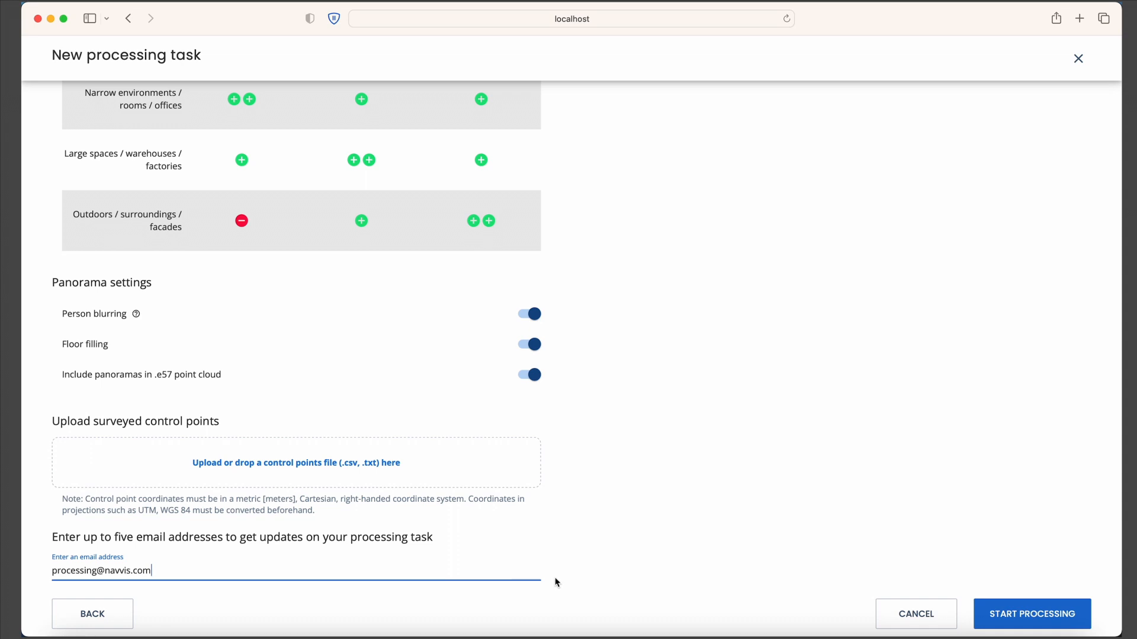
# Start processing the task, then open the instance from the completion email
pyautogui.click(1031, 614)
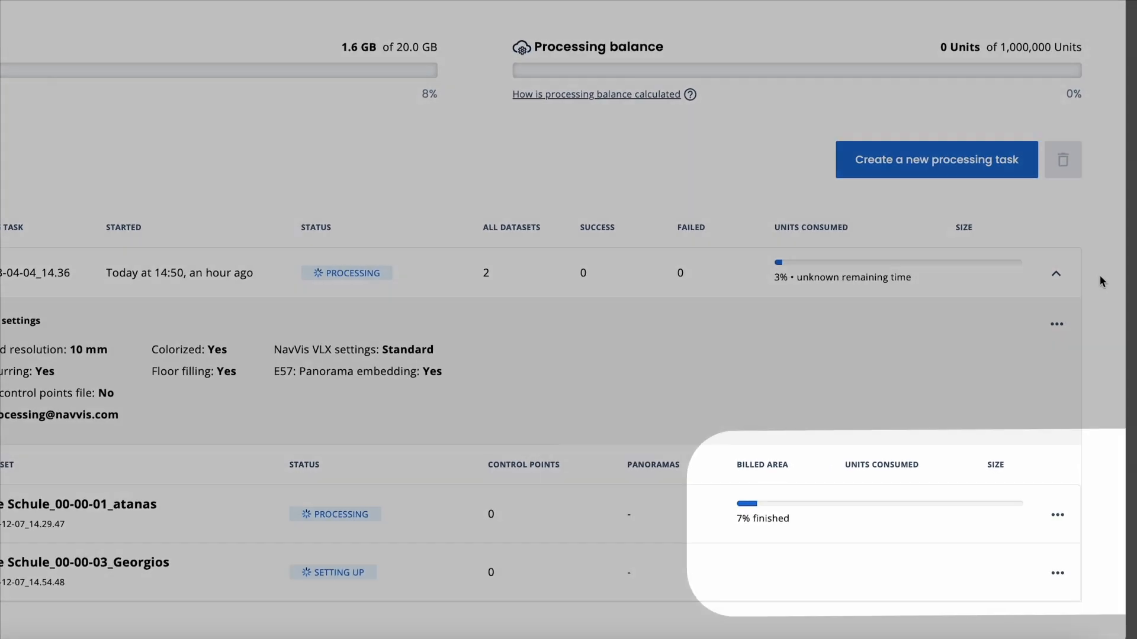
pyautogui.scroll(-3)
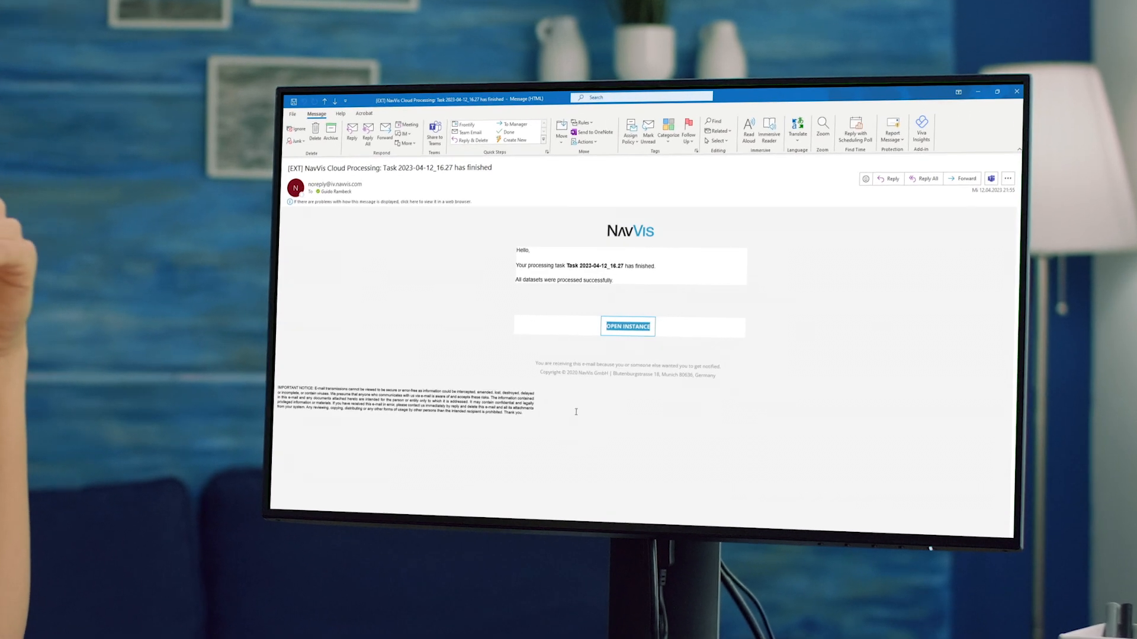
pyautogui.click(626, 327)
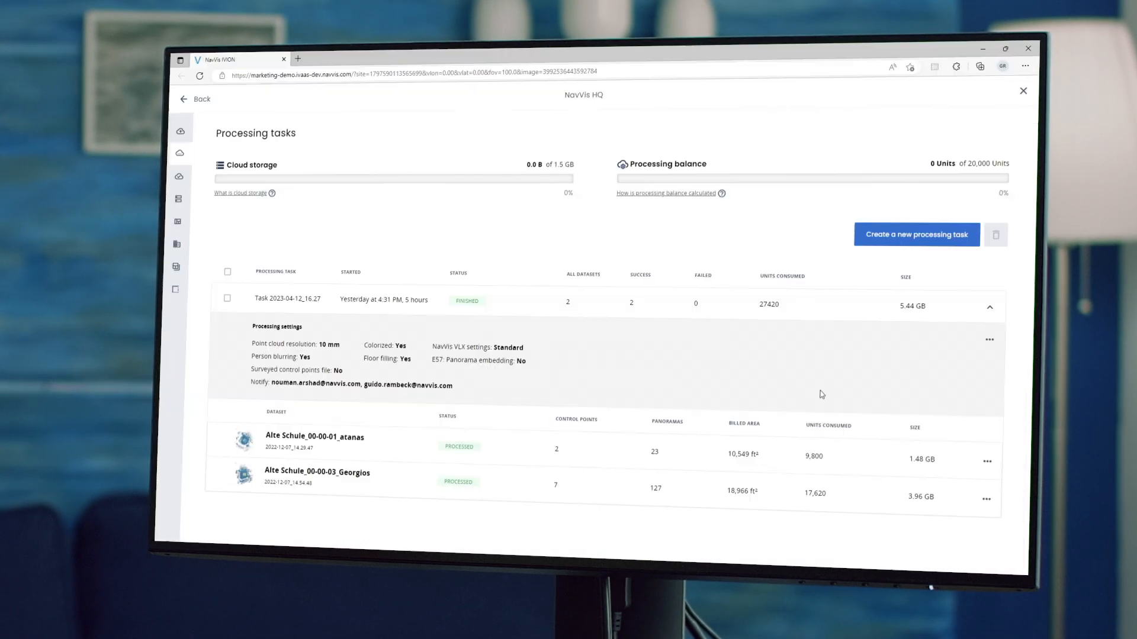
# Import all processed datasets with the site coordinate system and move to a stairwell panorama
pyautogui.click(180, 177)
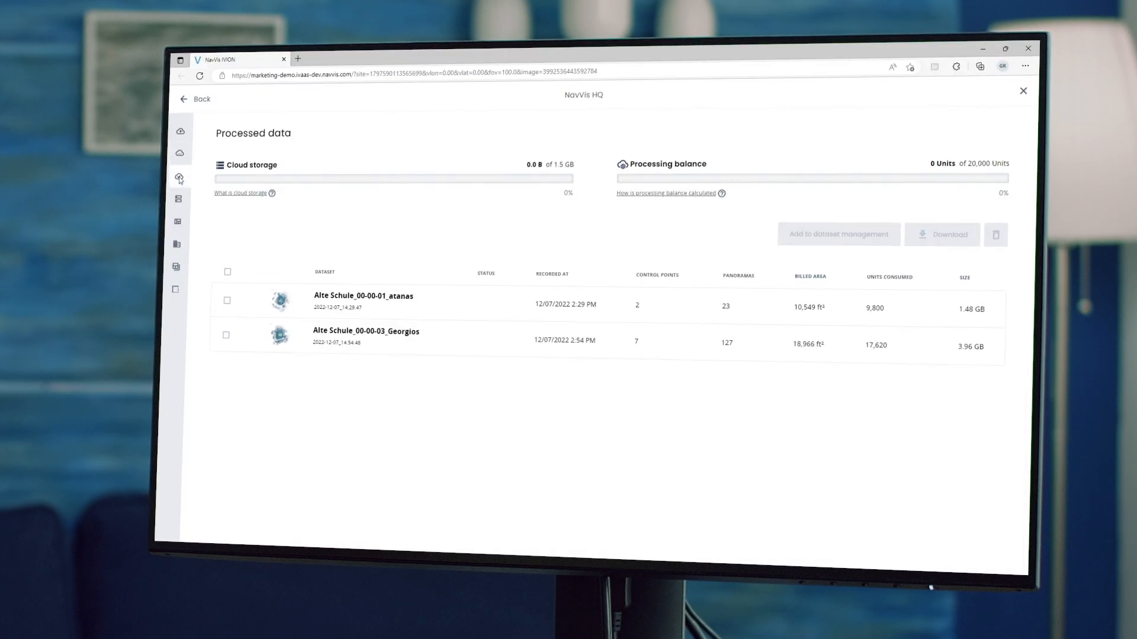
pyautogui.click(227, 271)
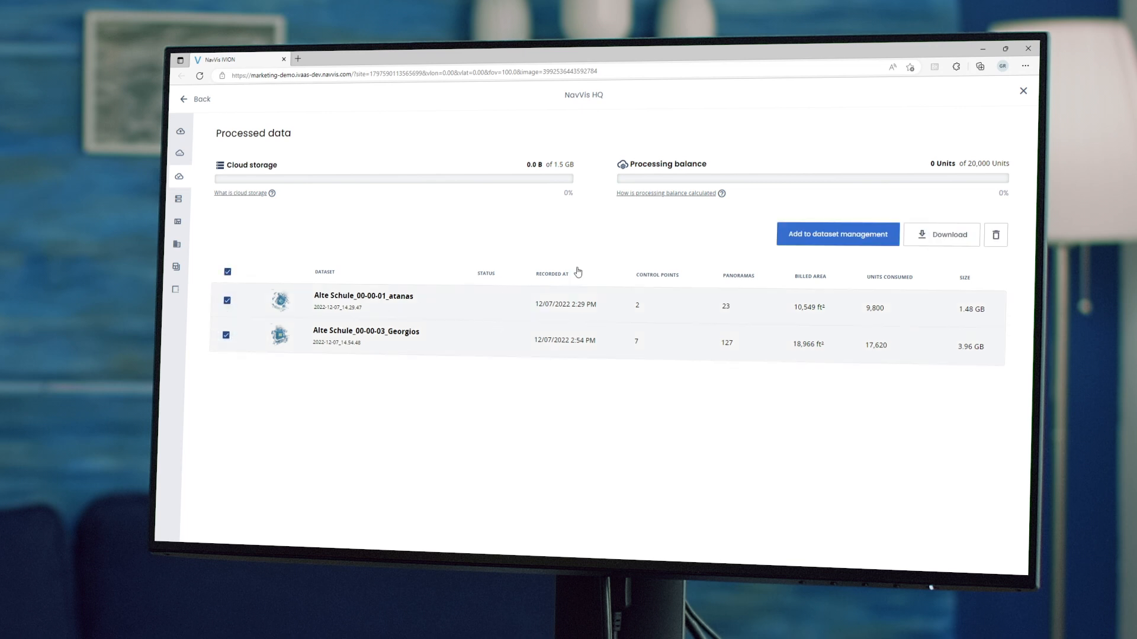
pyautogui.click(836, 235)
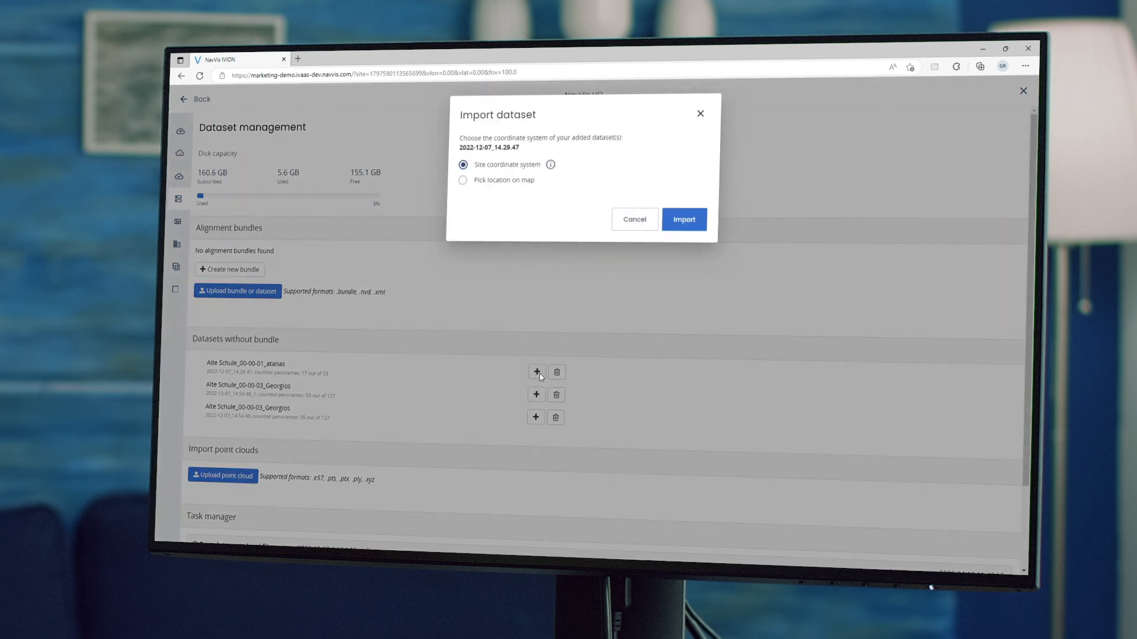
pyautogui.click(682, 219)
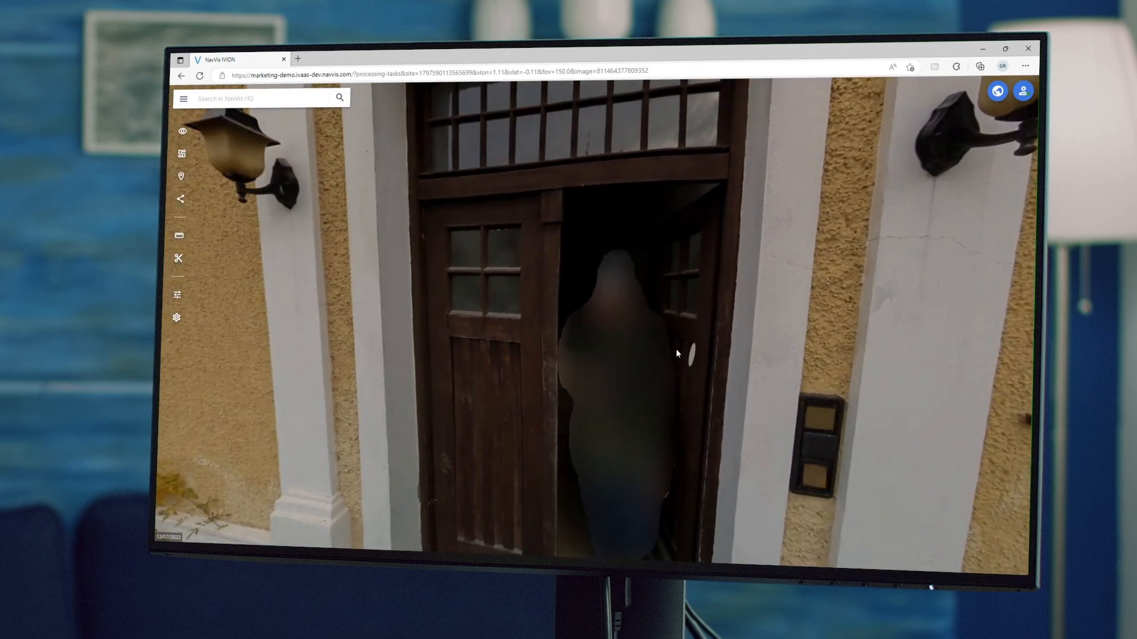
pyautogui.click(688, 354)
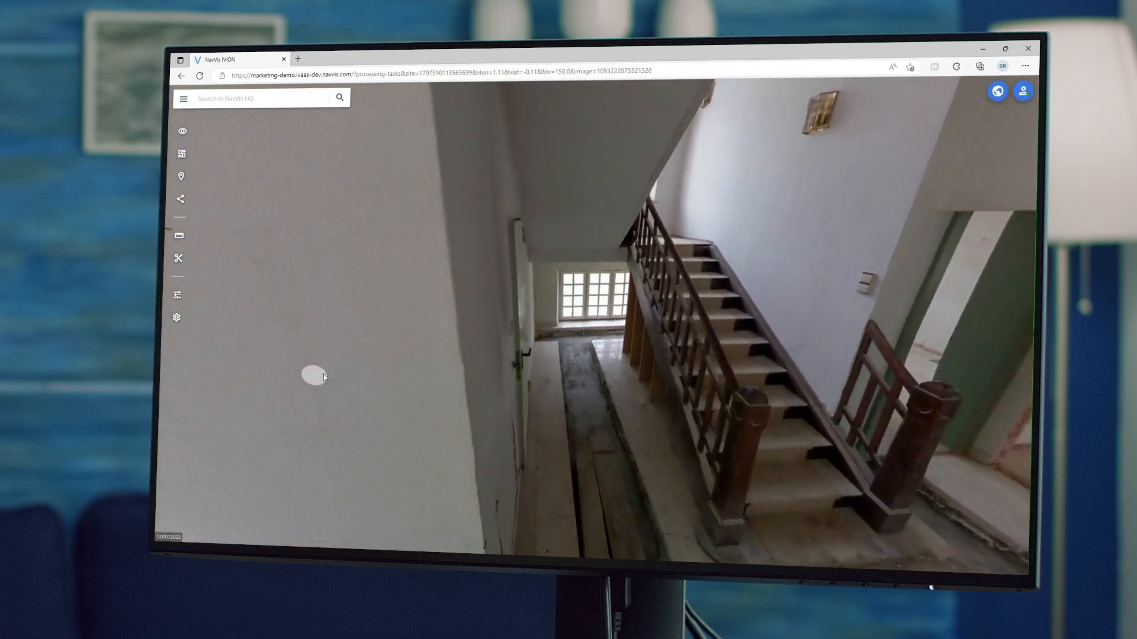